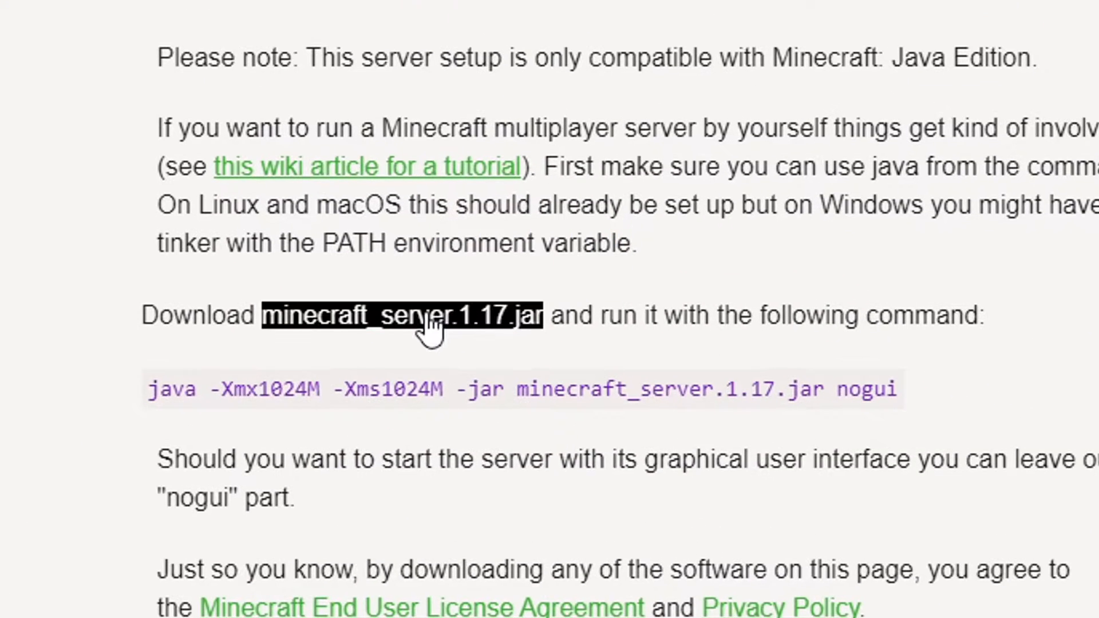
pyautogui.moveTo(360, 330)
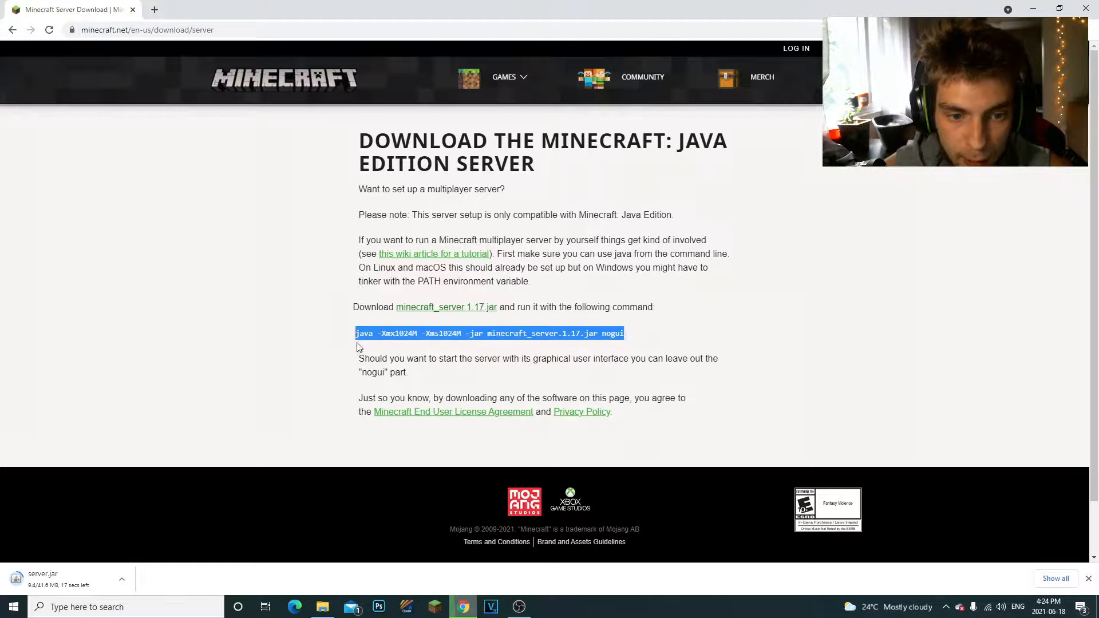
# Download the minecraft_server.1.17.jar and copy the java launch command from Minecraft.net.
pyautogui.click(181, 543)
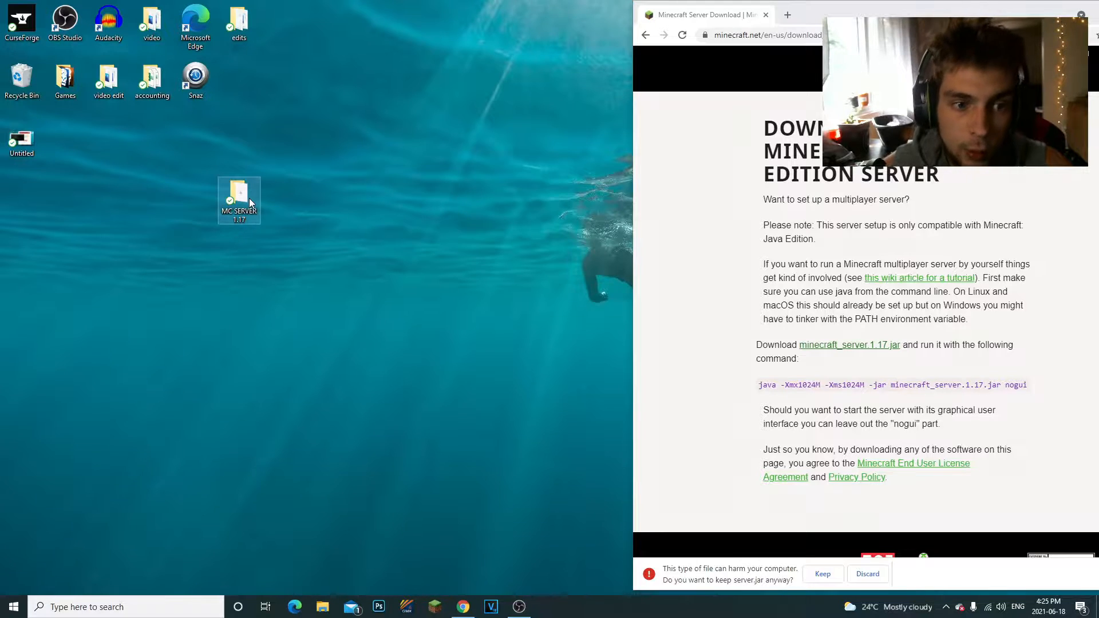
# Move server.jar into the MC SERVER 1.17 folder and create a new text document beside it.
pyautogui.doubleClick(240, 200)
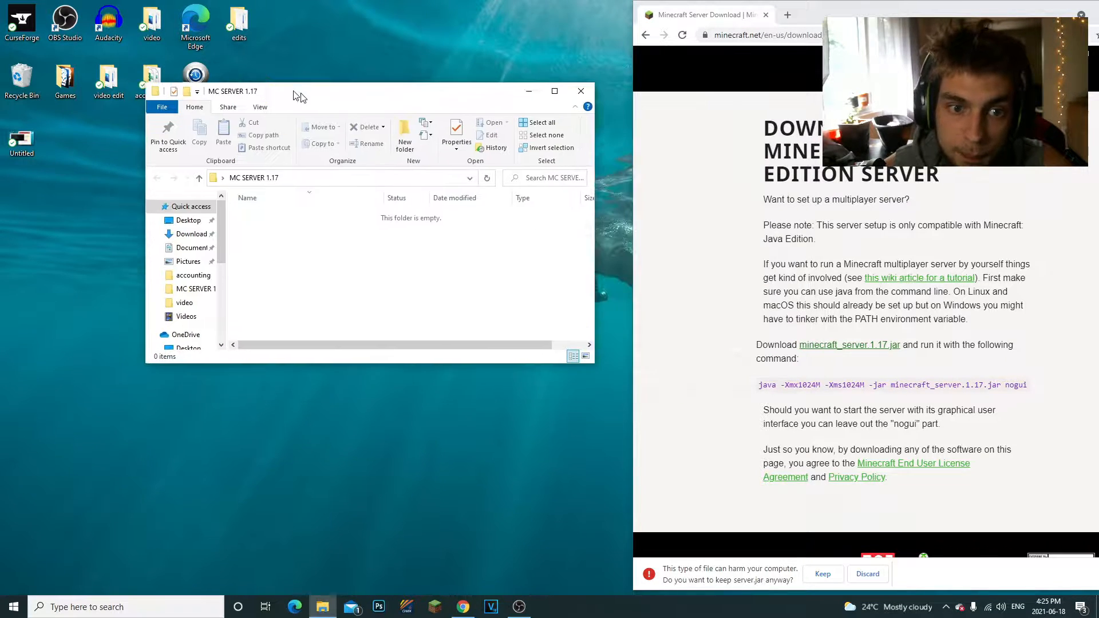
pyautogui.click(822, 573)
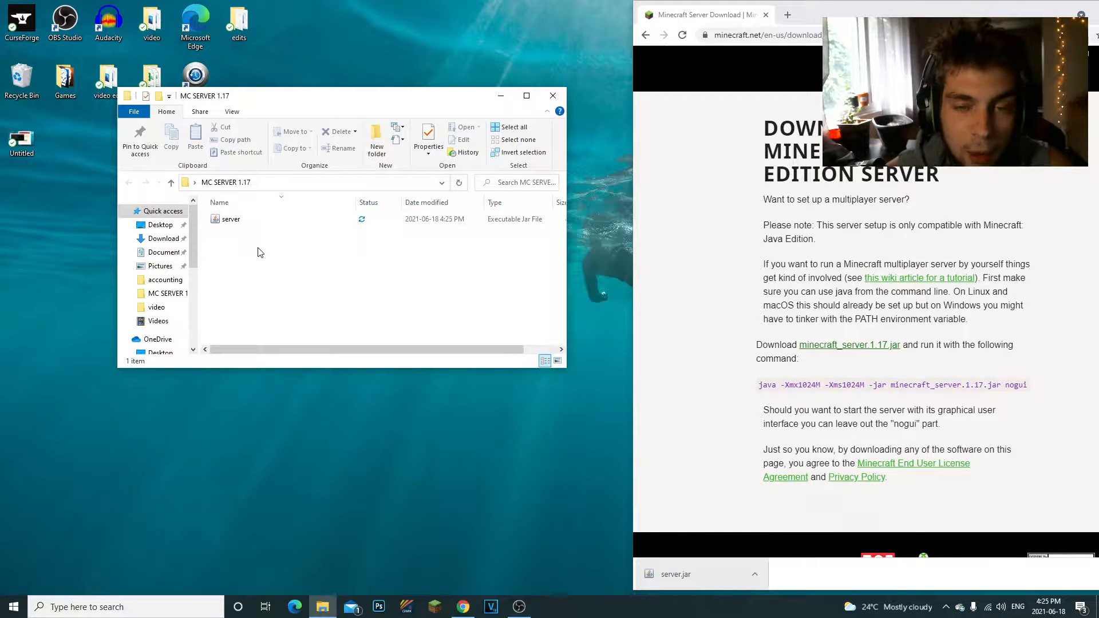
pyautogui.click(230, 219)
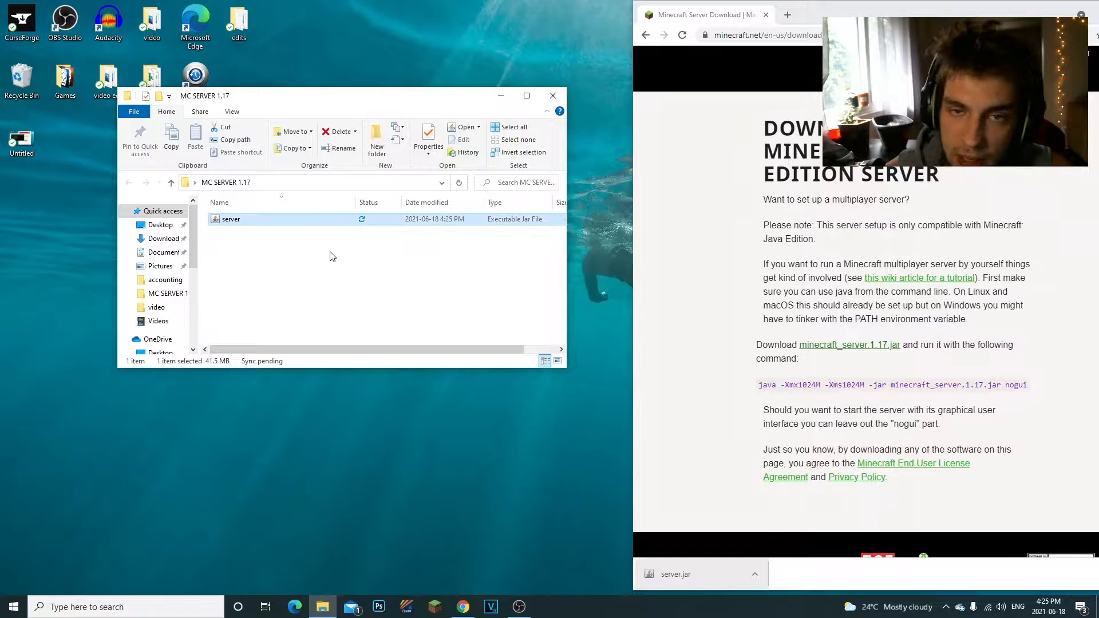
pyautogui.rightClick(340, 249)
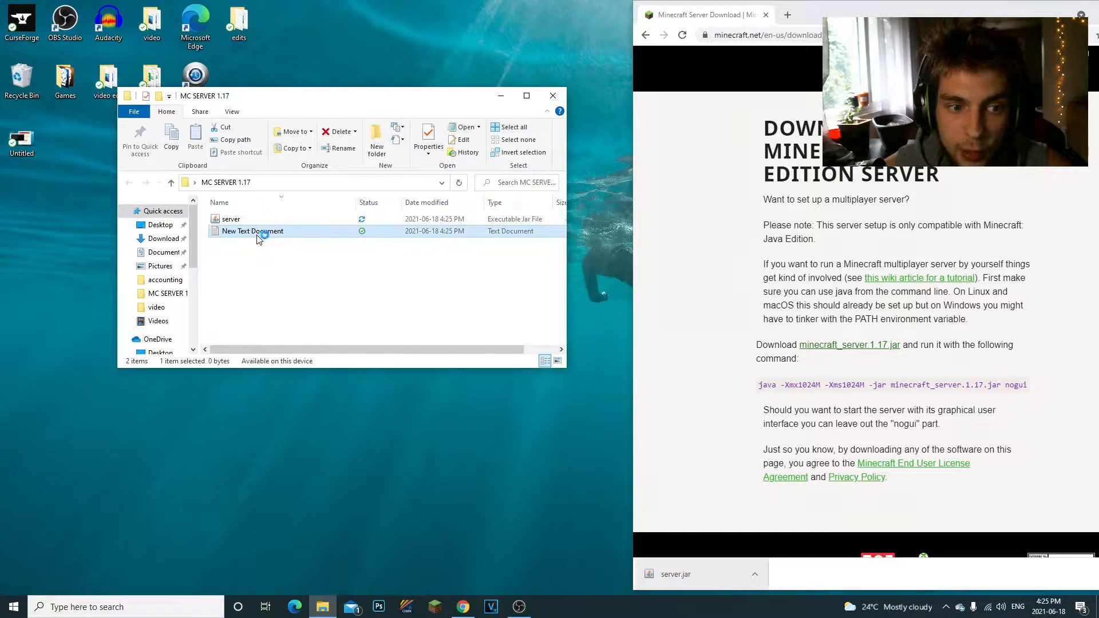
# Paste the java launch command into the new text document with 2048M memory and a pause line.
pyautogui.doubleClick(251, 230)
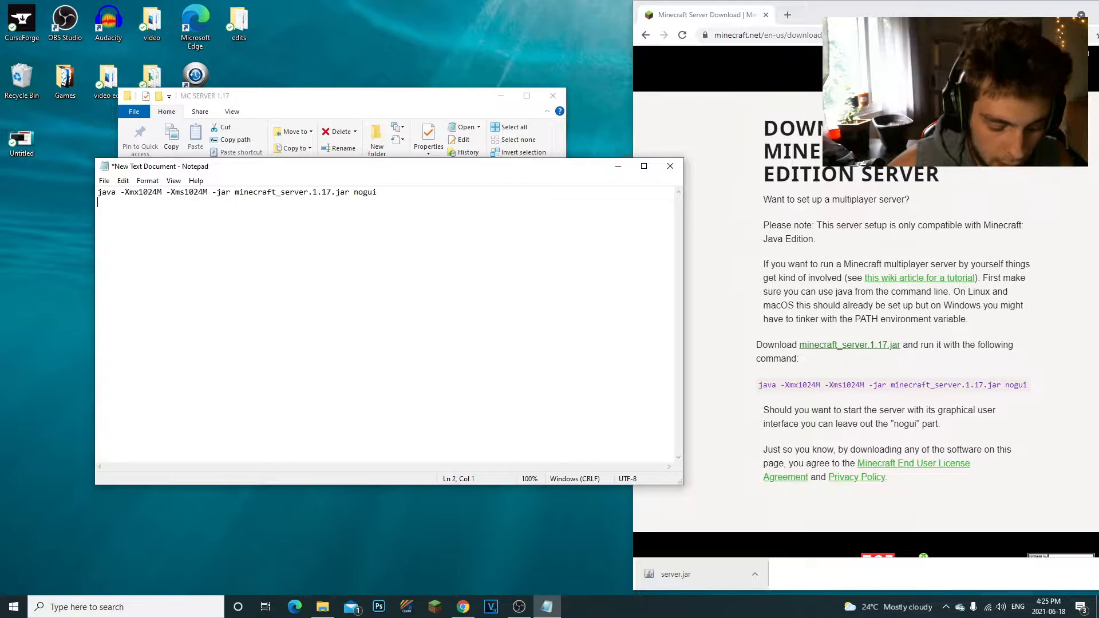
pyautogui.write('pause')
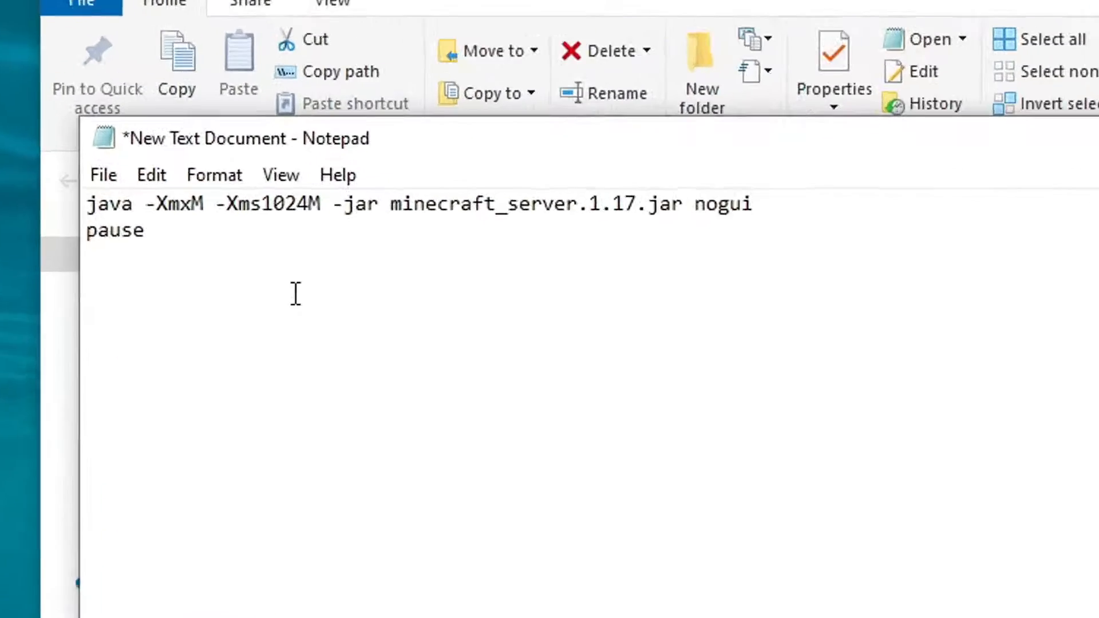
pyautogui.write('2048')
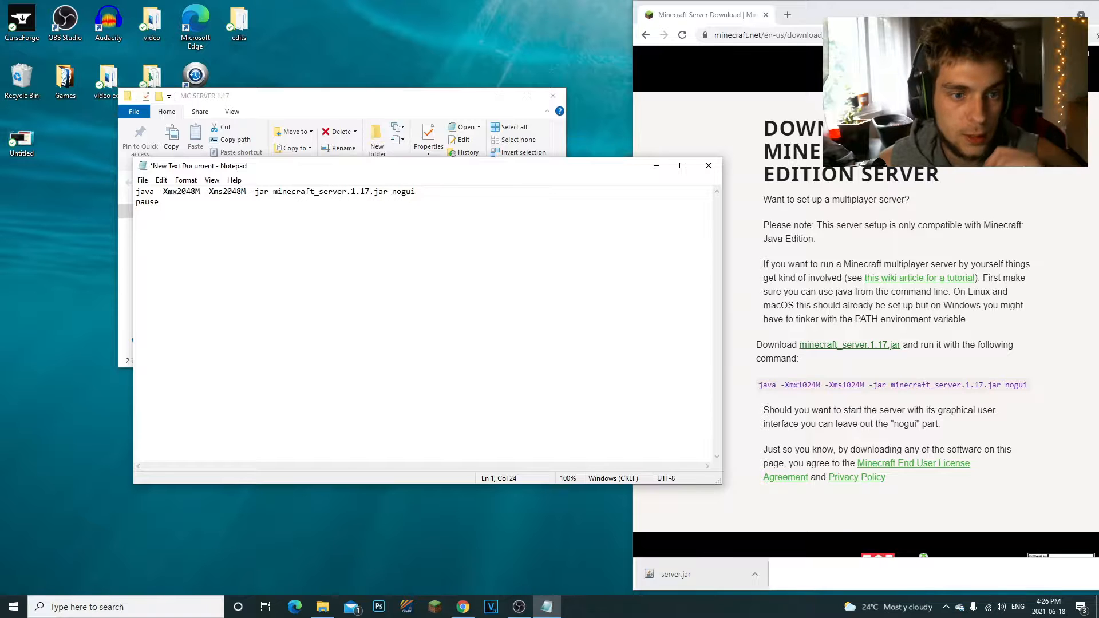
# Rename the jar in the command to server.jar with nogui, checking the name against the folder.
pyautogui.click(245, 191)
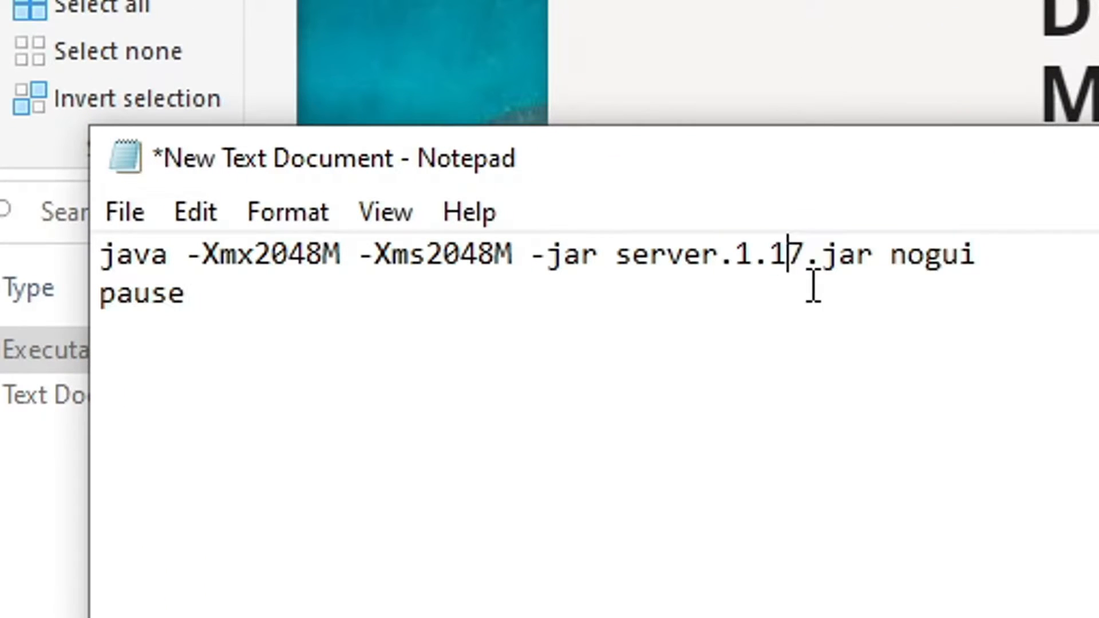
pyautogui.press('Backspace')
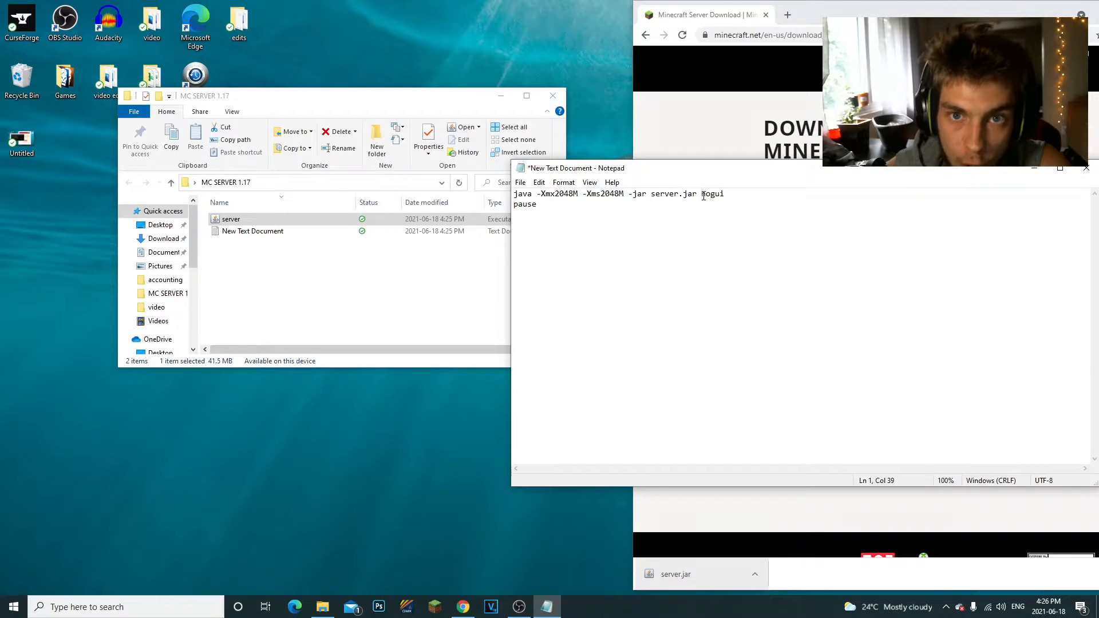
pyautogui.click(231, 218)
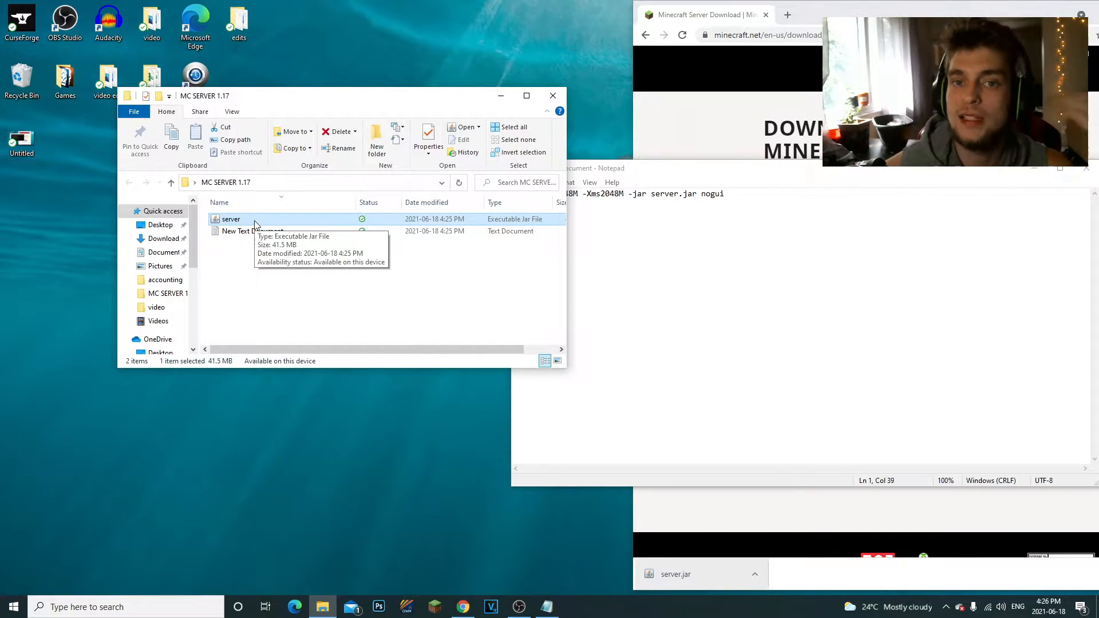
pyautogui.write('pause')
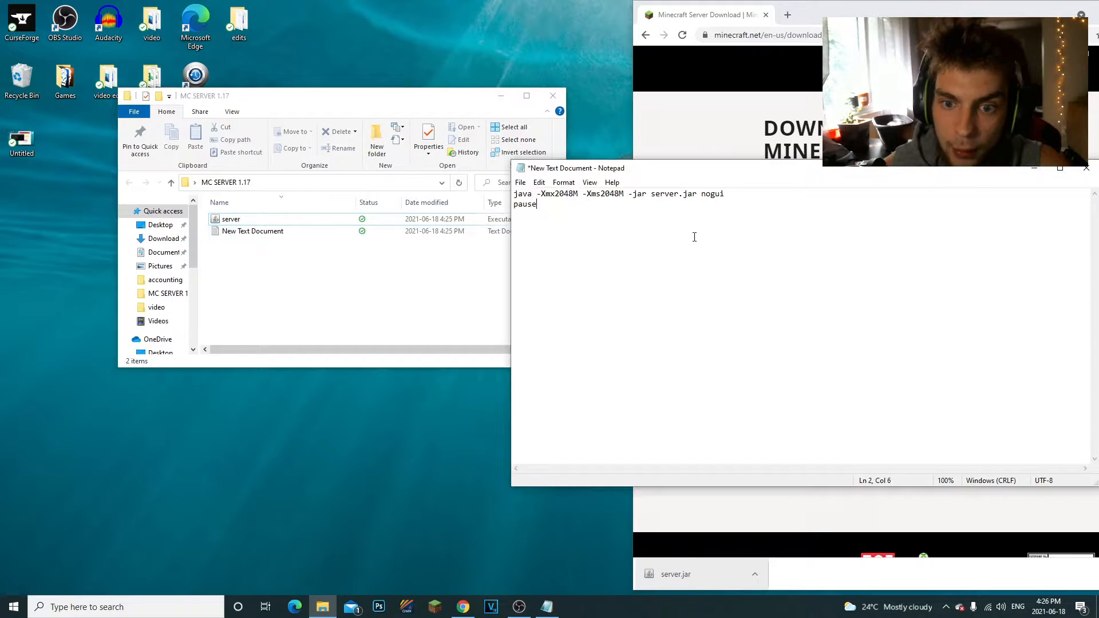
pyautogui.doubleClick(663, 193)
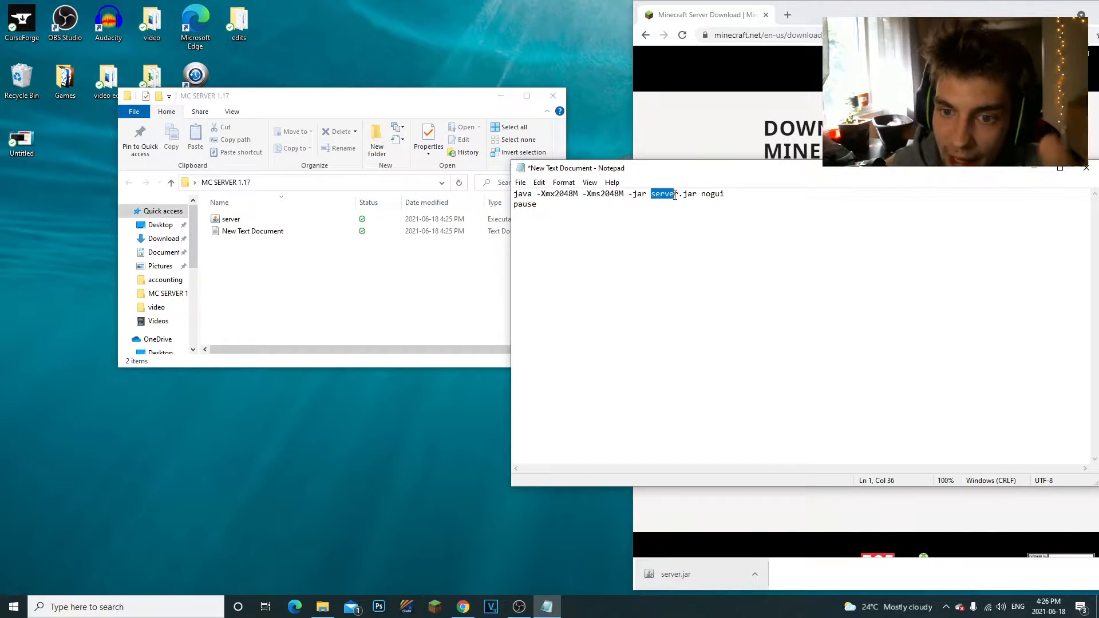
pyautogui.click(231, 219)
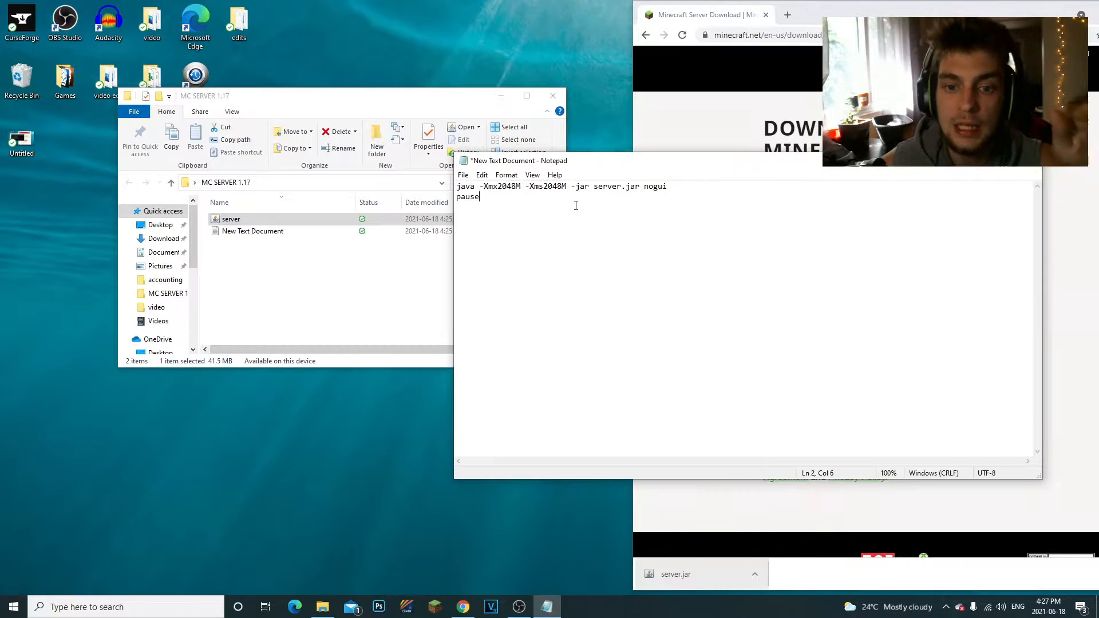
# Save the script as Run.bat in the MC SERVER 1.17 folder and close Notepad.
pyautogui.click(555, 199)
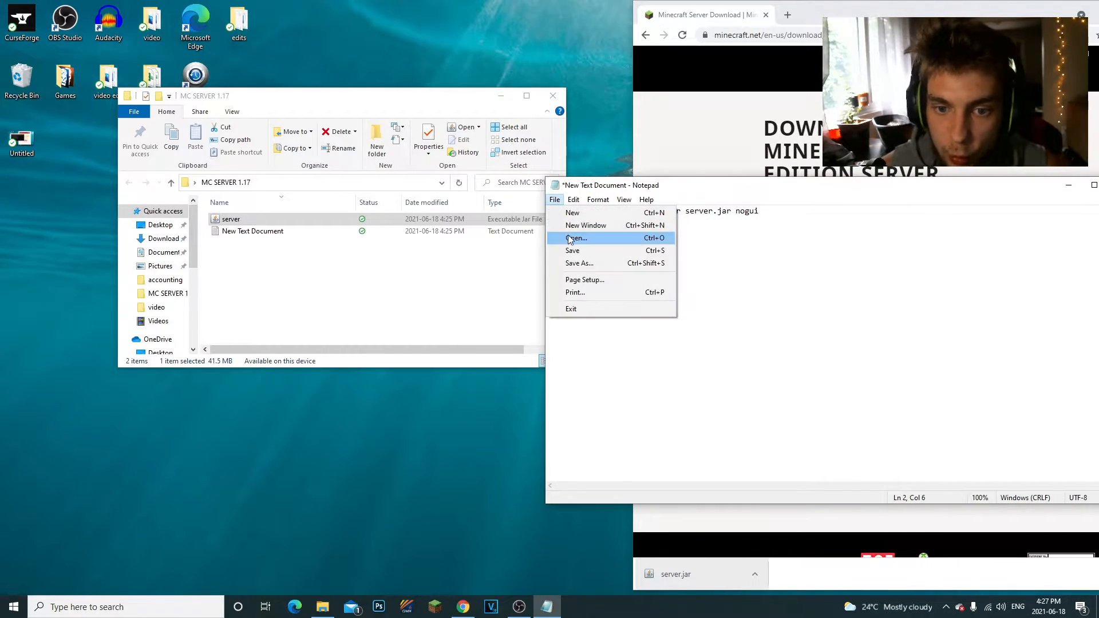
pyautogui.click(580, 263)
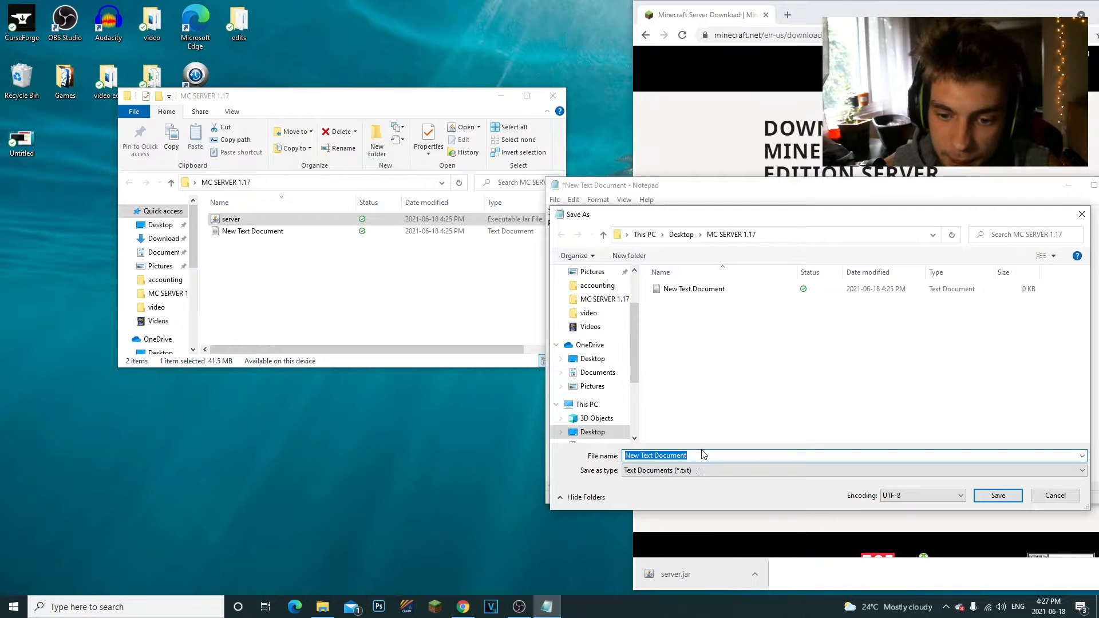
pyautogui.write('Run.')
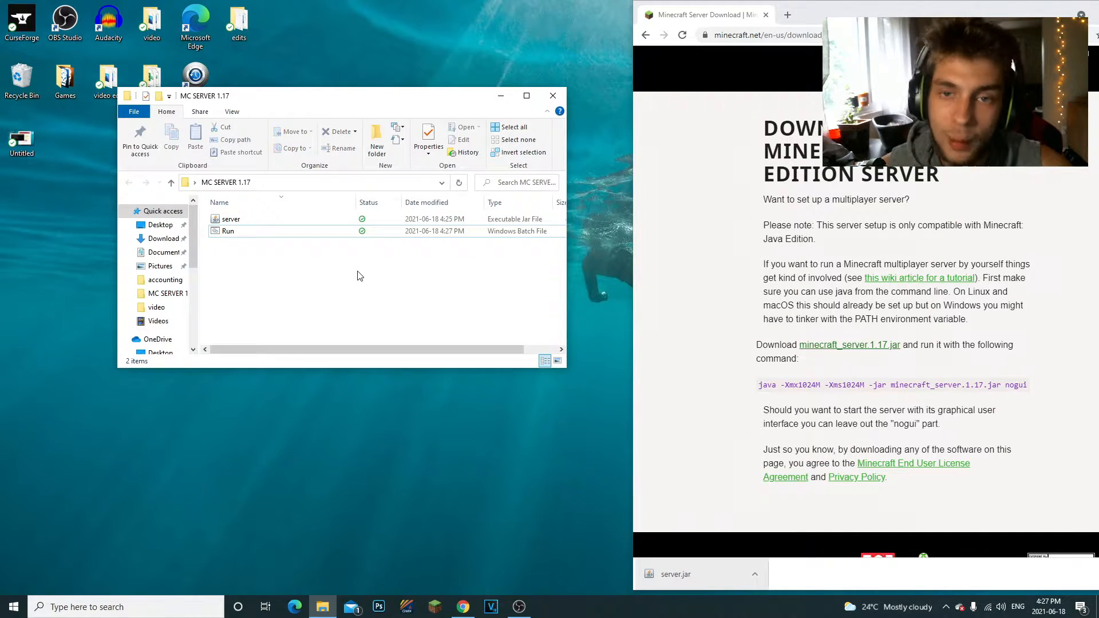
# Run Run.bat once to generate eula, server properties and the logs folder.
pyautogui.click(228, 231)
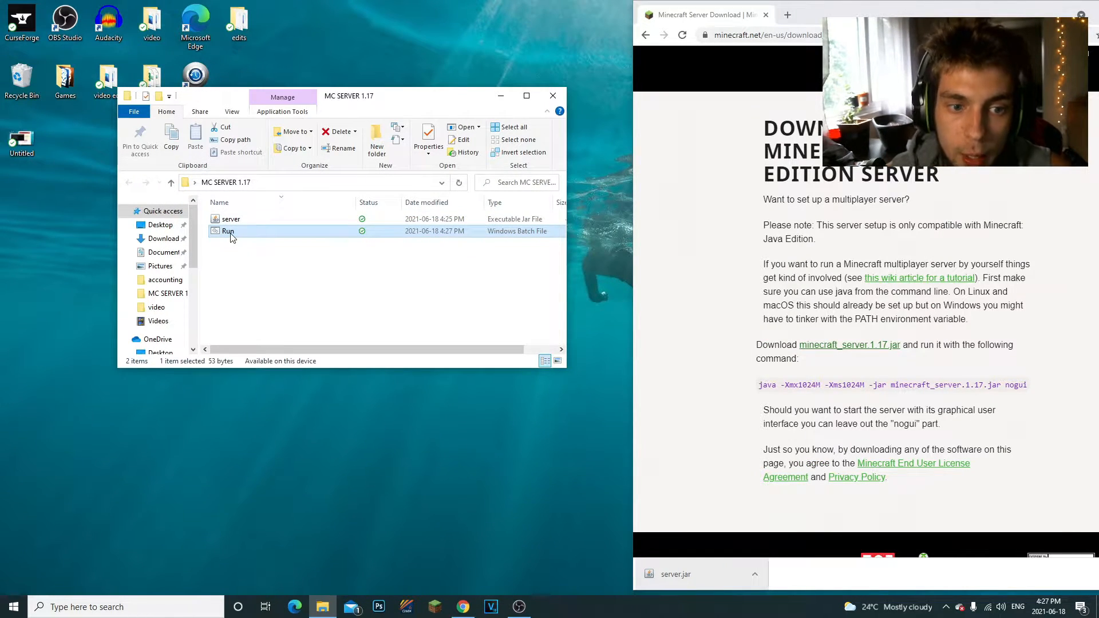
pyautogui.doubleClick(228, 231)
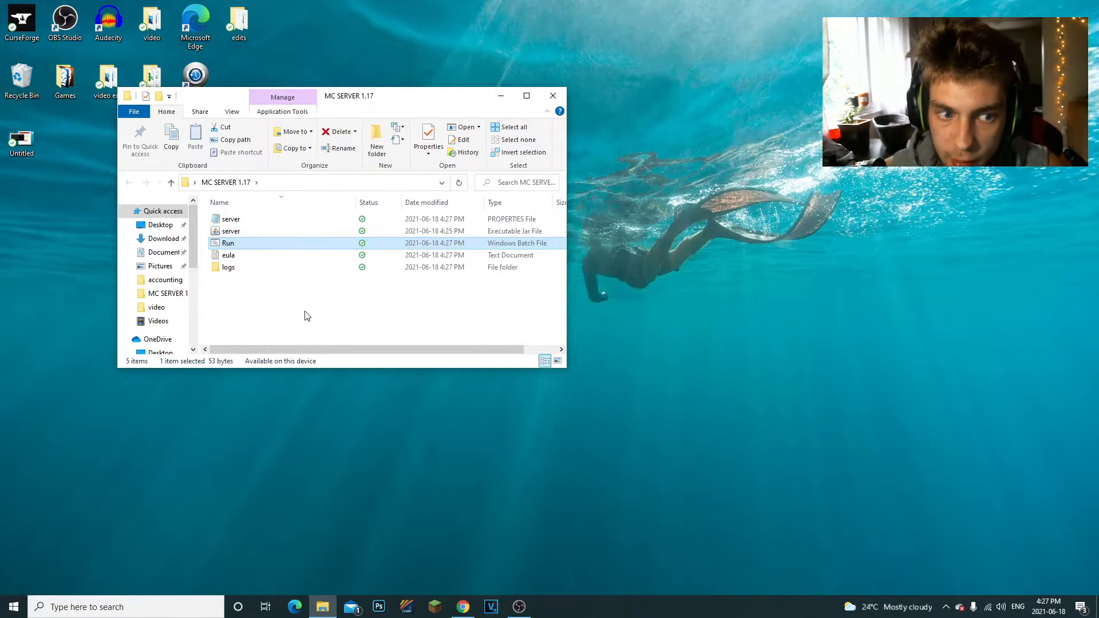
# Change eula=false to eula=True in eula.txt, save it and close Notepad.
pyautogui.doubleClick(229, 255)
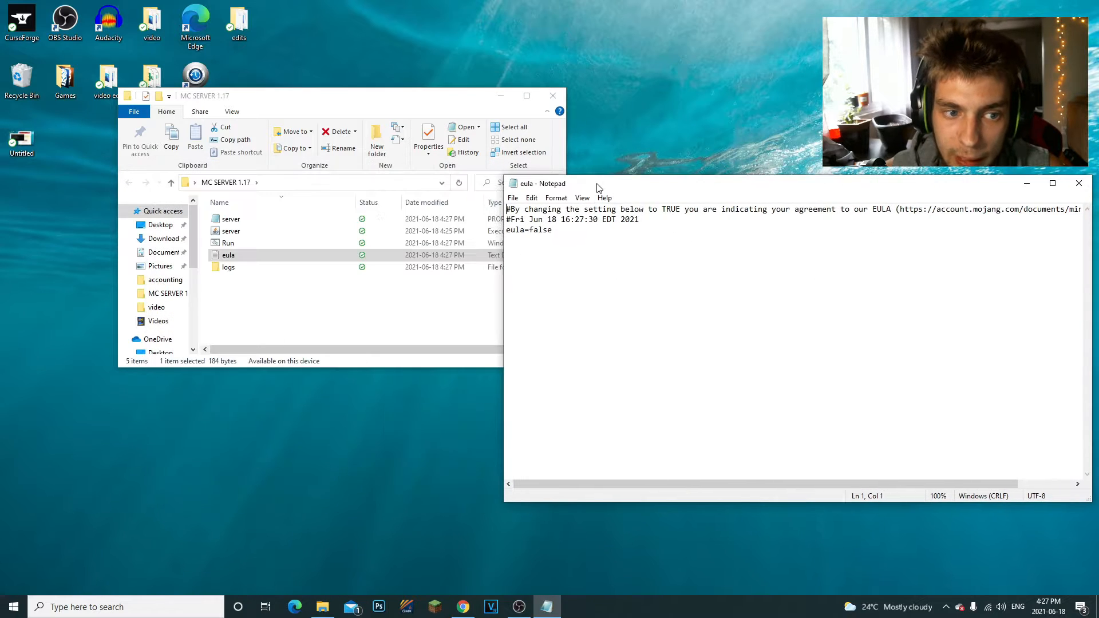
pyautogui.click(564, 236)
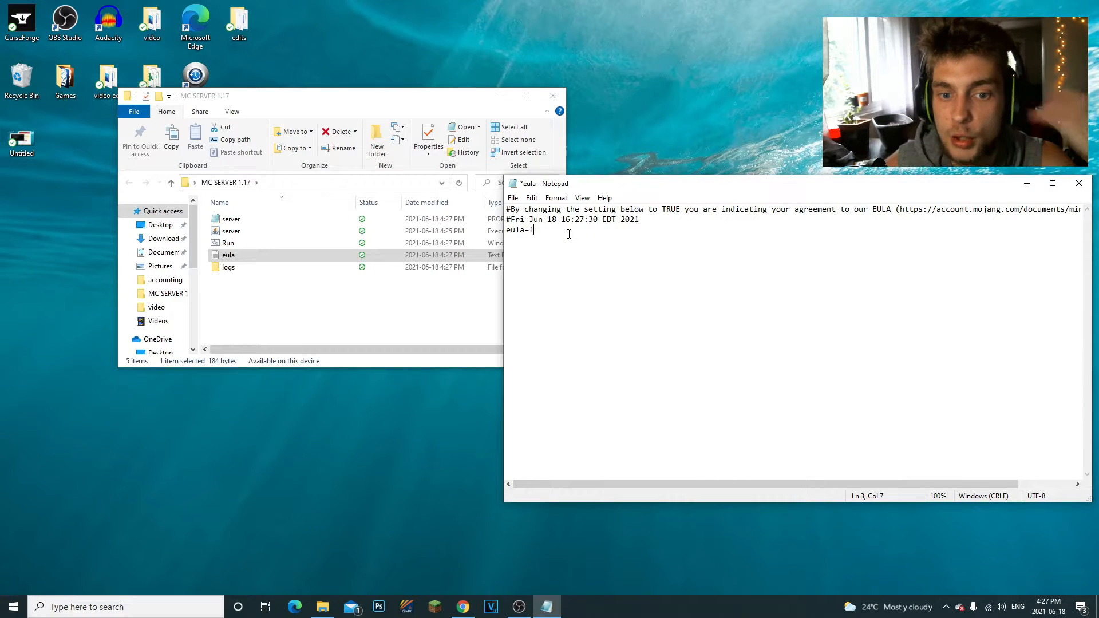
pyautogui.press('Backspace')
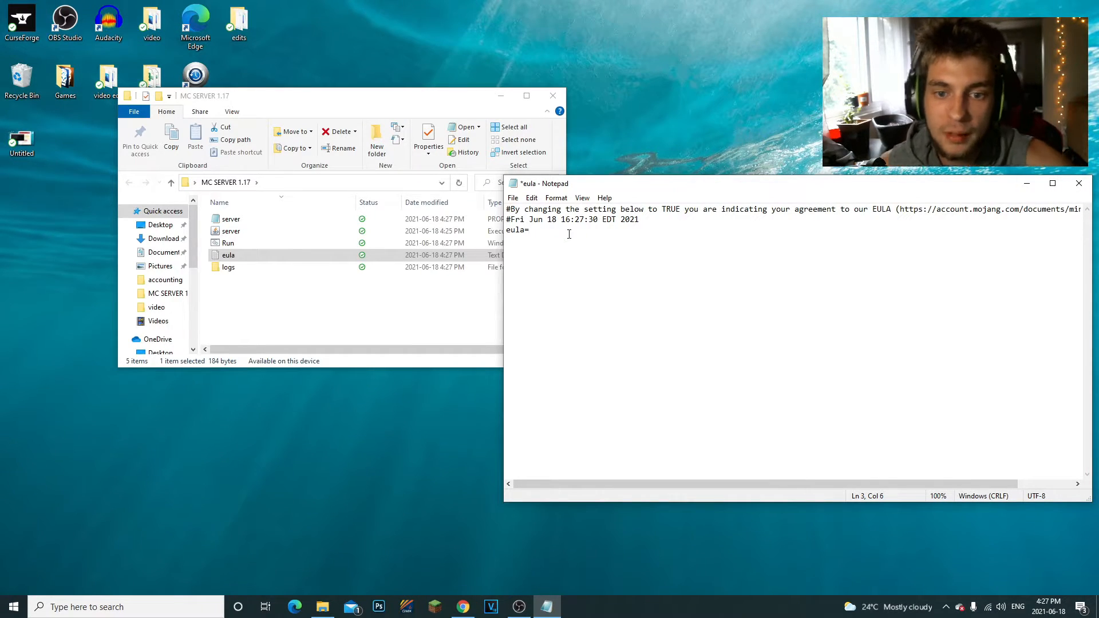
pyautogui.write('false')
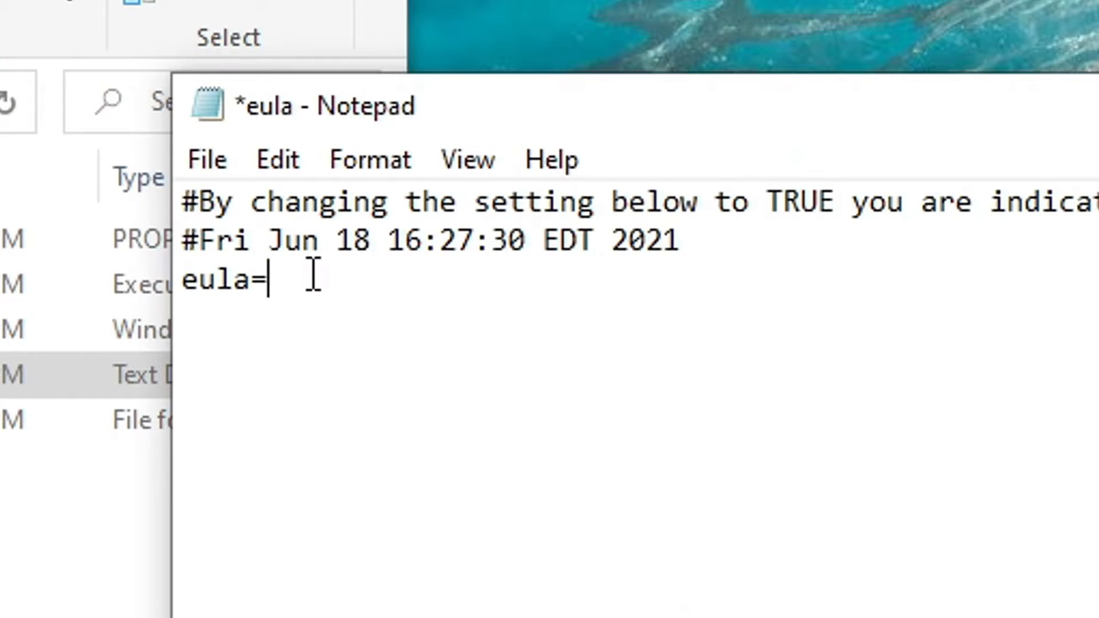
pyautogui.write('True')
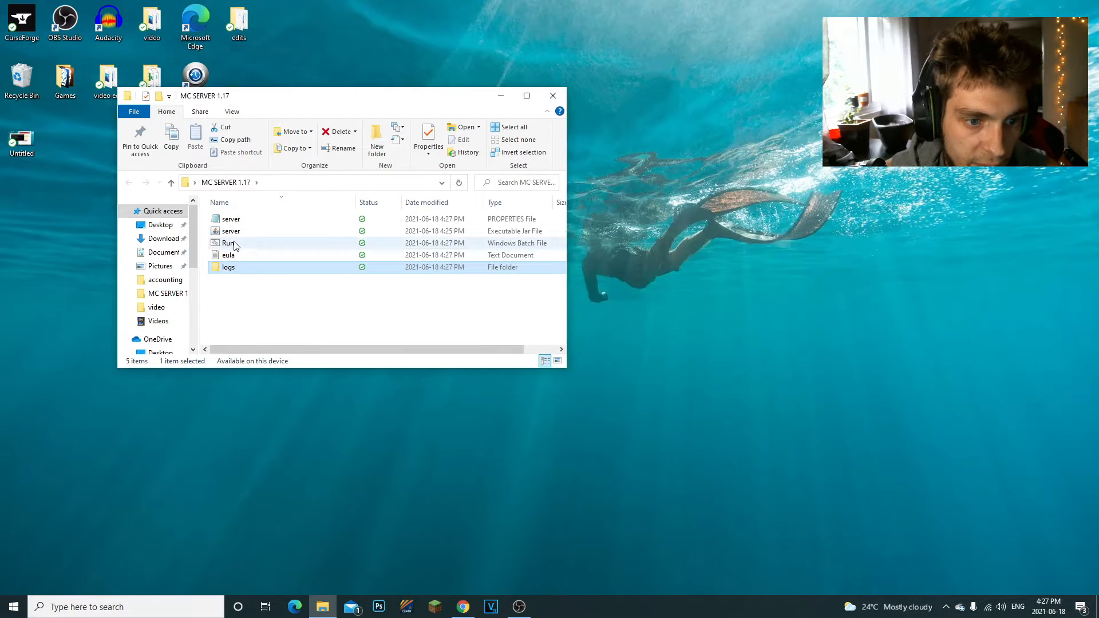
# Launch the server again with Run.bat and allow Java through Windows Defender Firewall.
pyautogui.doubleClick(227, 242)
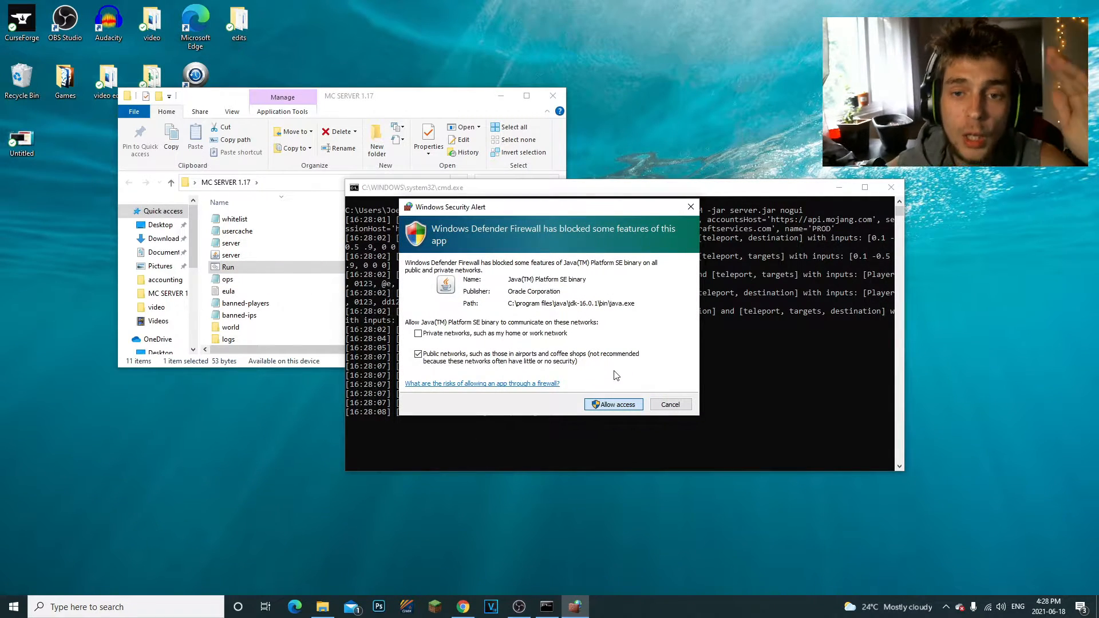
pyautogui.click(612, 404)
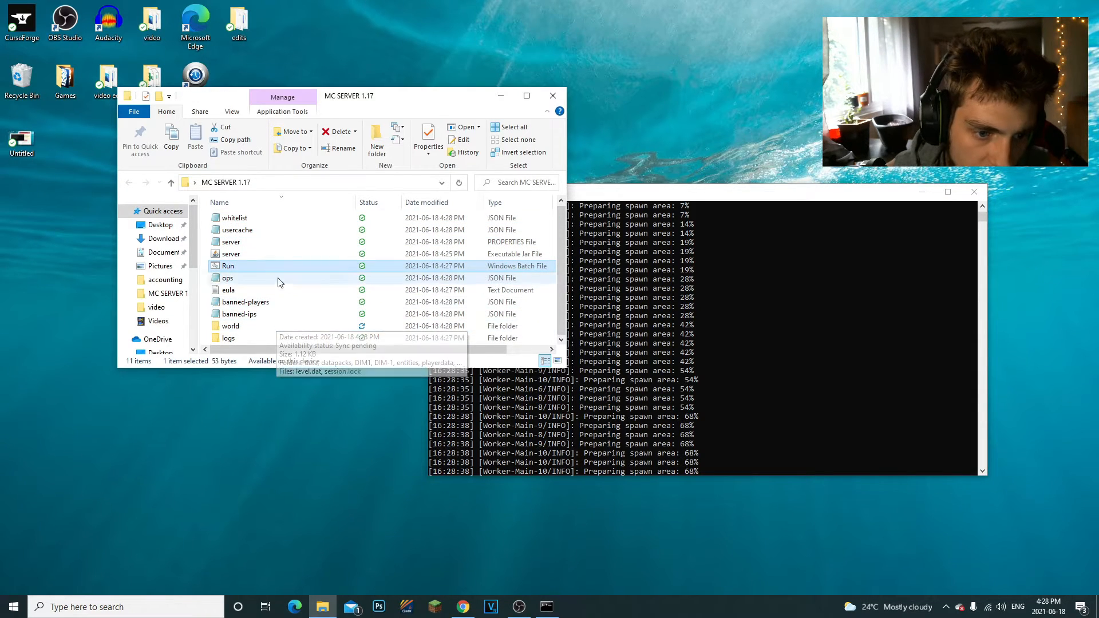
# Stop the loaded server with the stop command and close its console window.
pyautogui.click(237, 230)
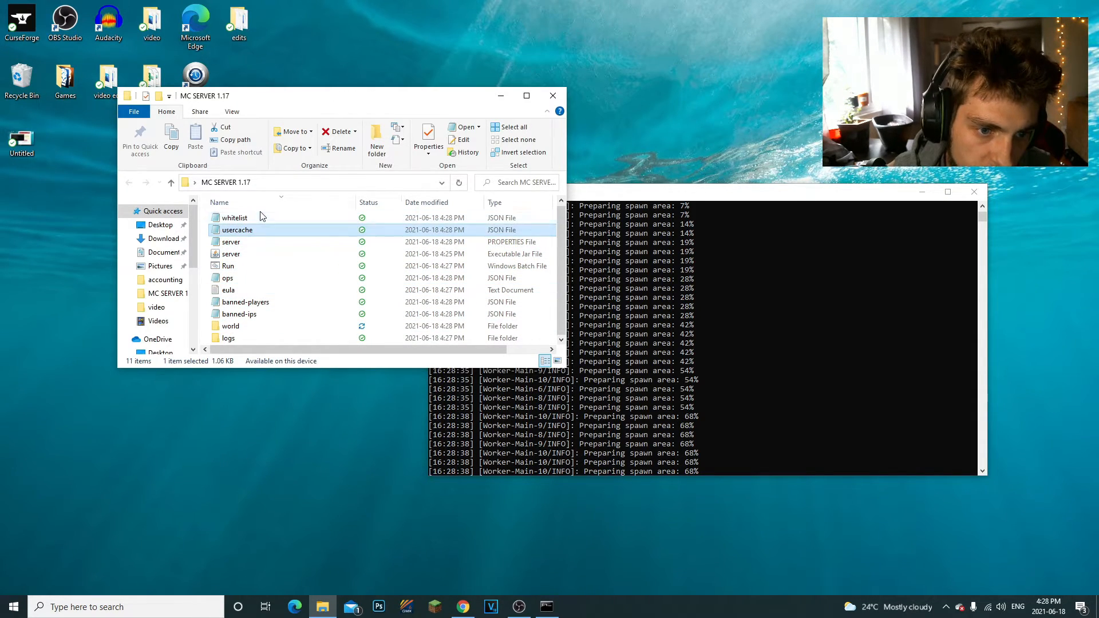
pyautogui.doubleClick(229, 241)
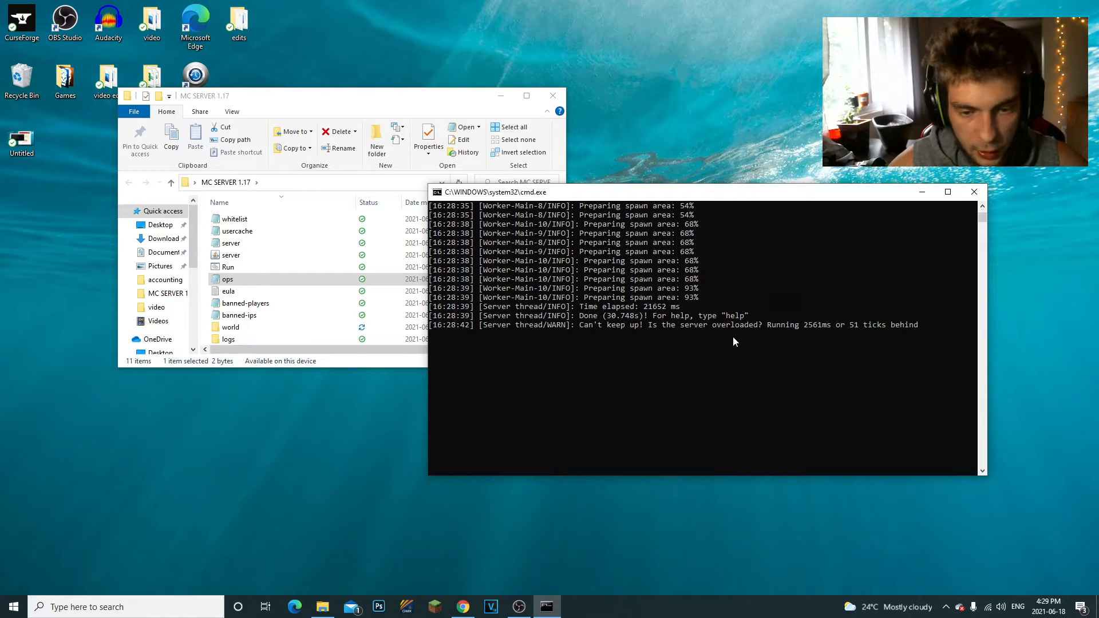
pyautogui.write('stop')
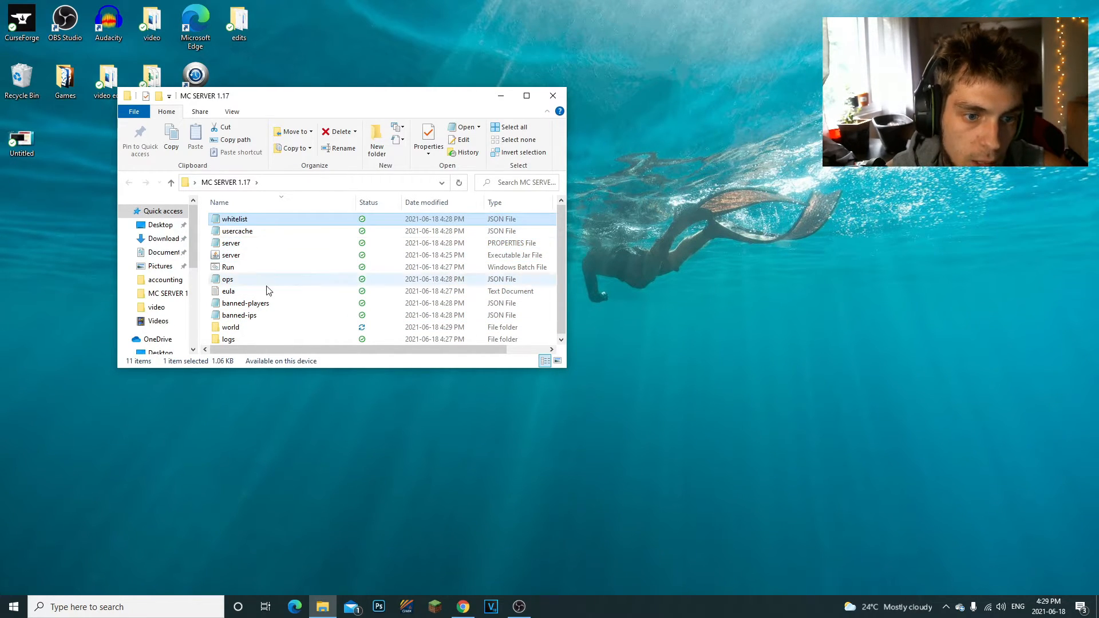
pyautogui.click(231, 254)
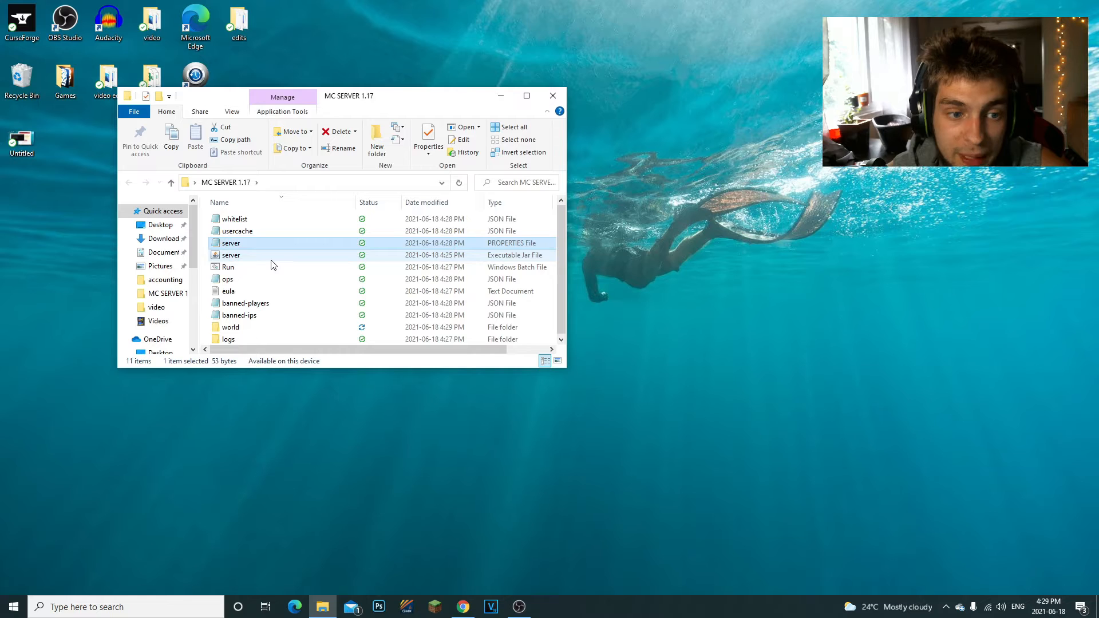
pyautogui.click(230, 243)
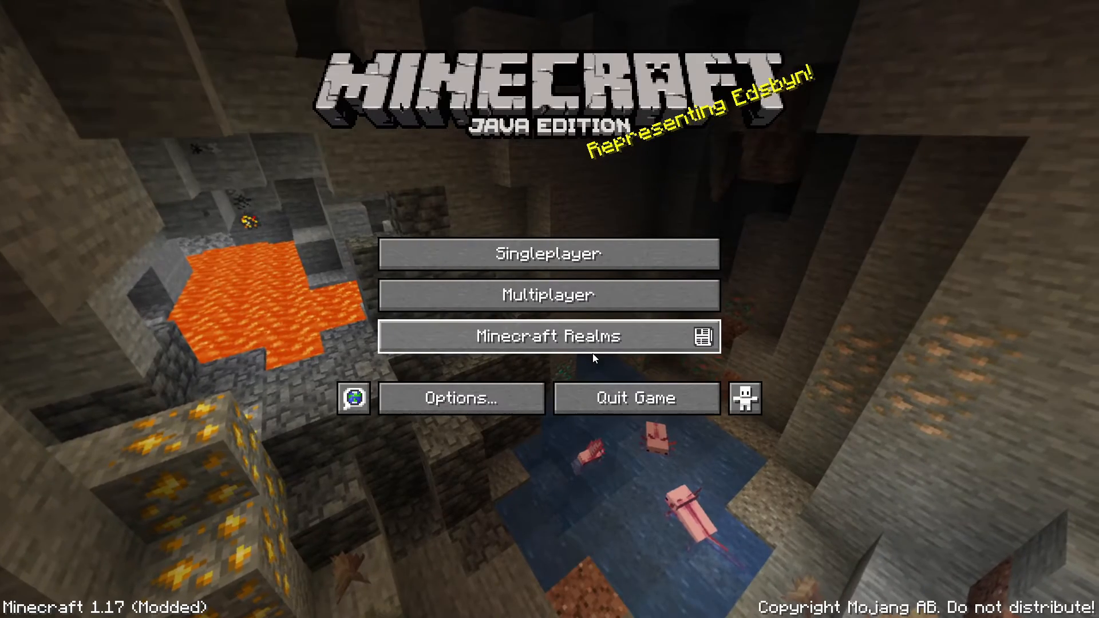
pyautogui.moveTo(573, 301)
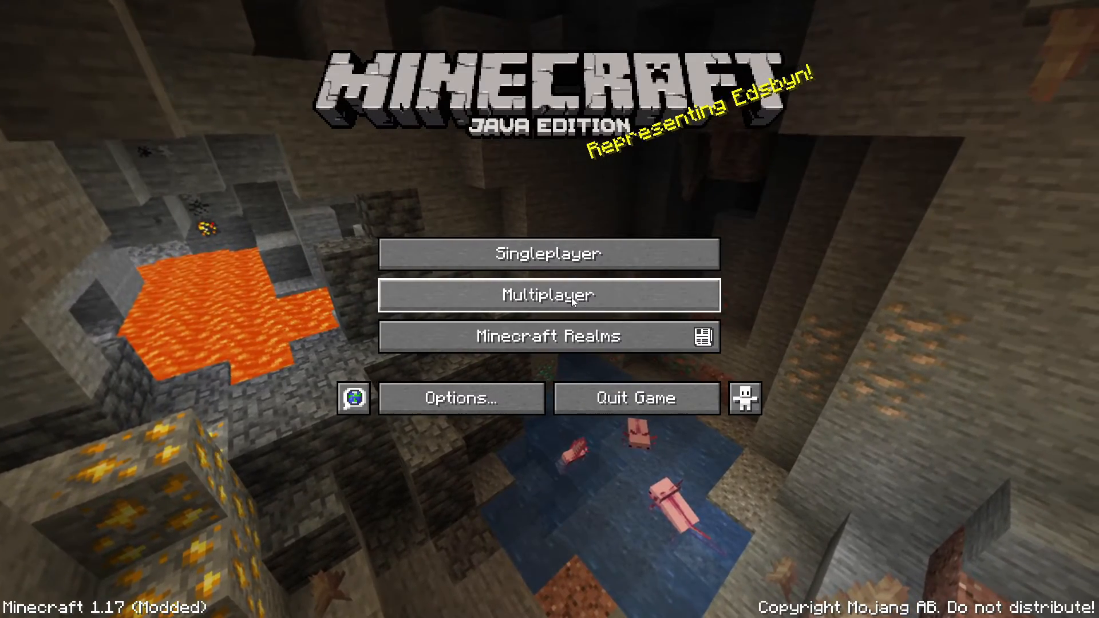
# Add the local server in Multiplayer so it shows online with 0/20 players.
pyautogui.click(548, 295)
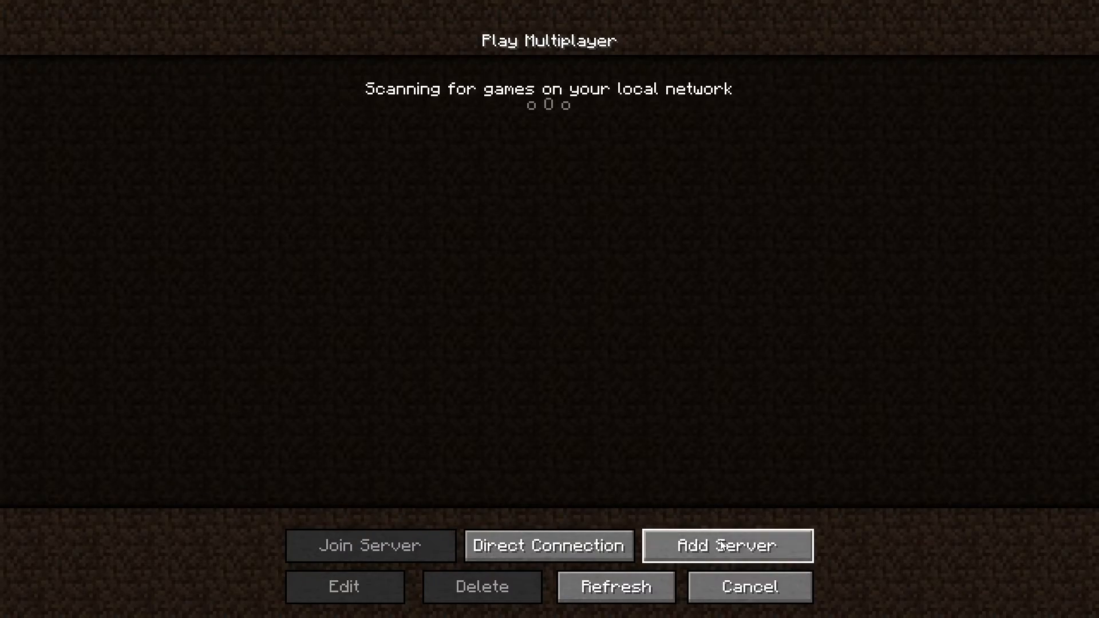
pyautogui.click(726, 545)
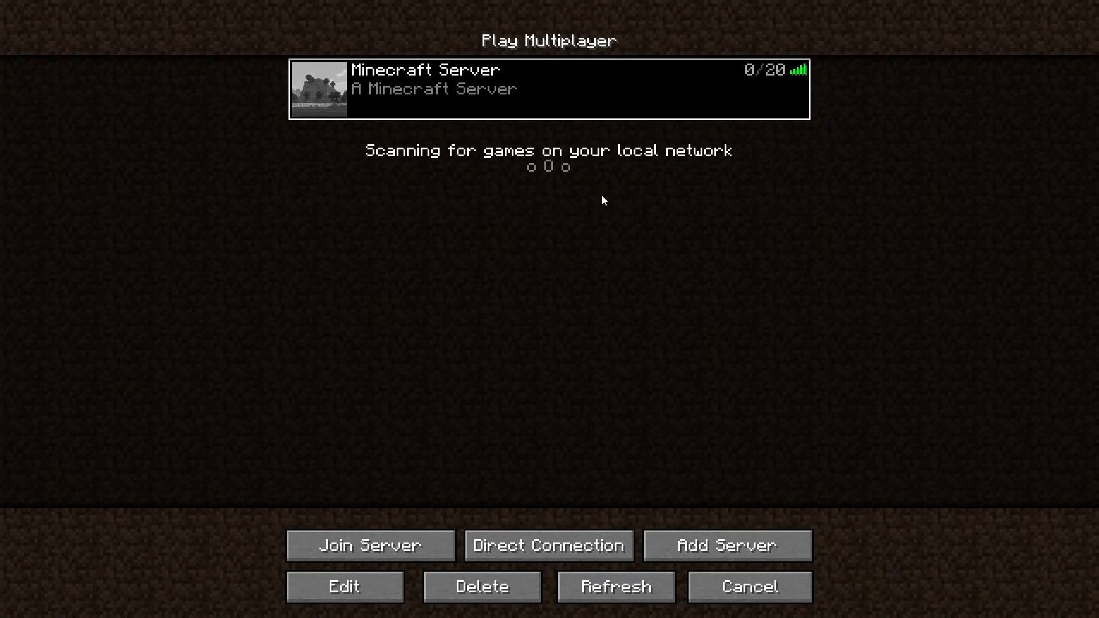
pyautogui.moveTo(395, 532)
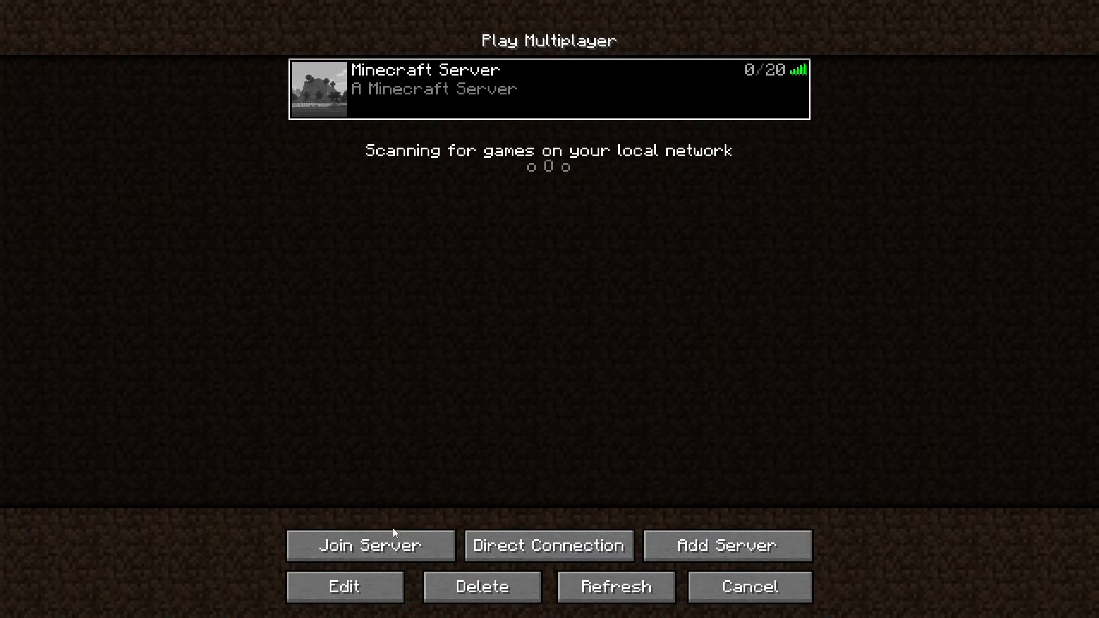